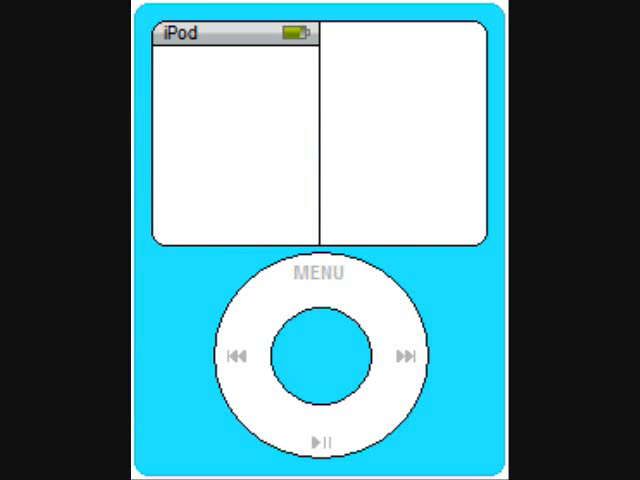
- Select the Rectangle tool to draw a blue highlight bar atop the menu panel
left_click(318, 276)
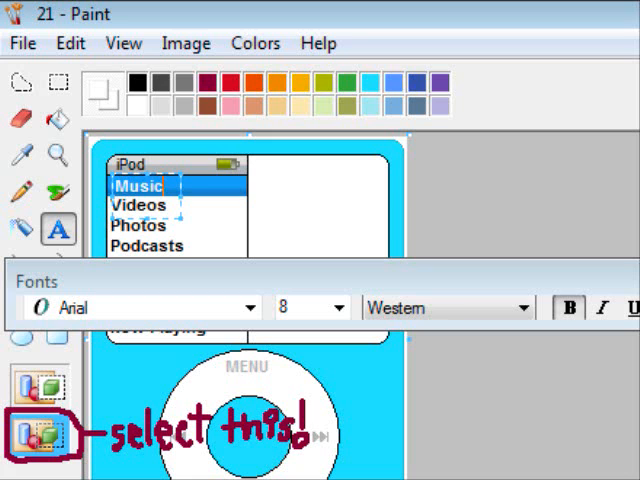
- Commit the menu text so the full Music-to-Now-Playing list shows on the screen
left_click(32, 428)
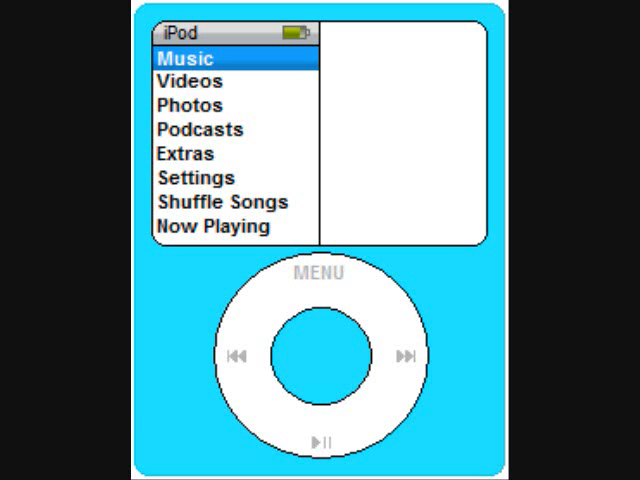